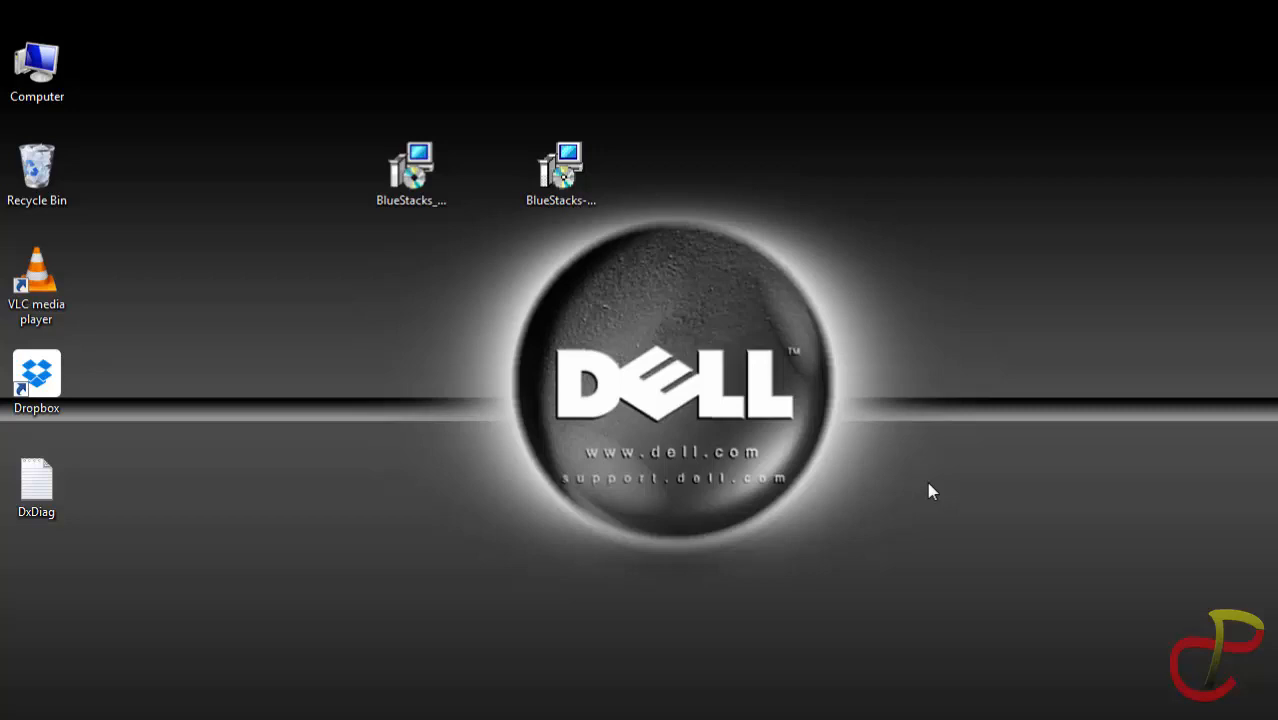
{"action": "mouse_move", "coordinate": [584, 362]}
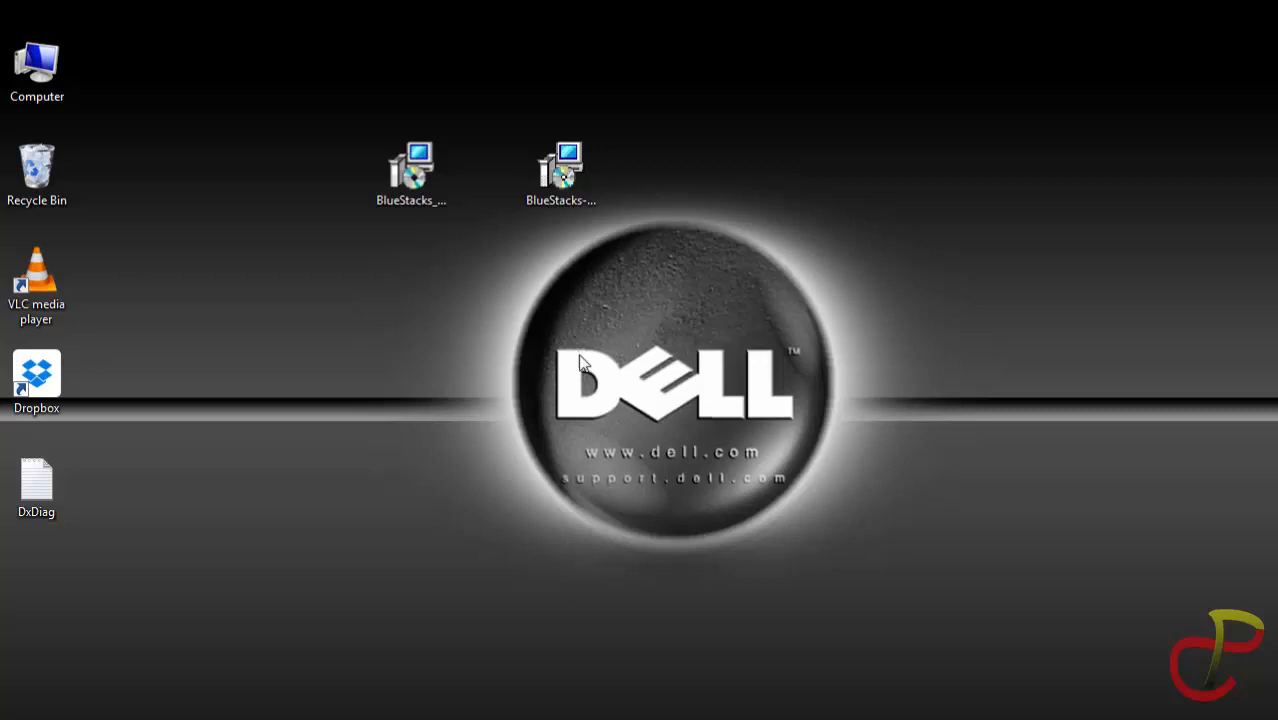
- Select the BlueStacks-SplitInstaller_native file on the desktop
{"action": "left_click", "coordinate": [561, 172]}
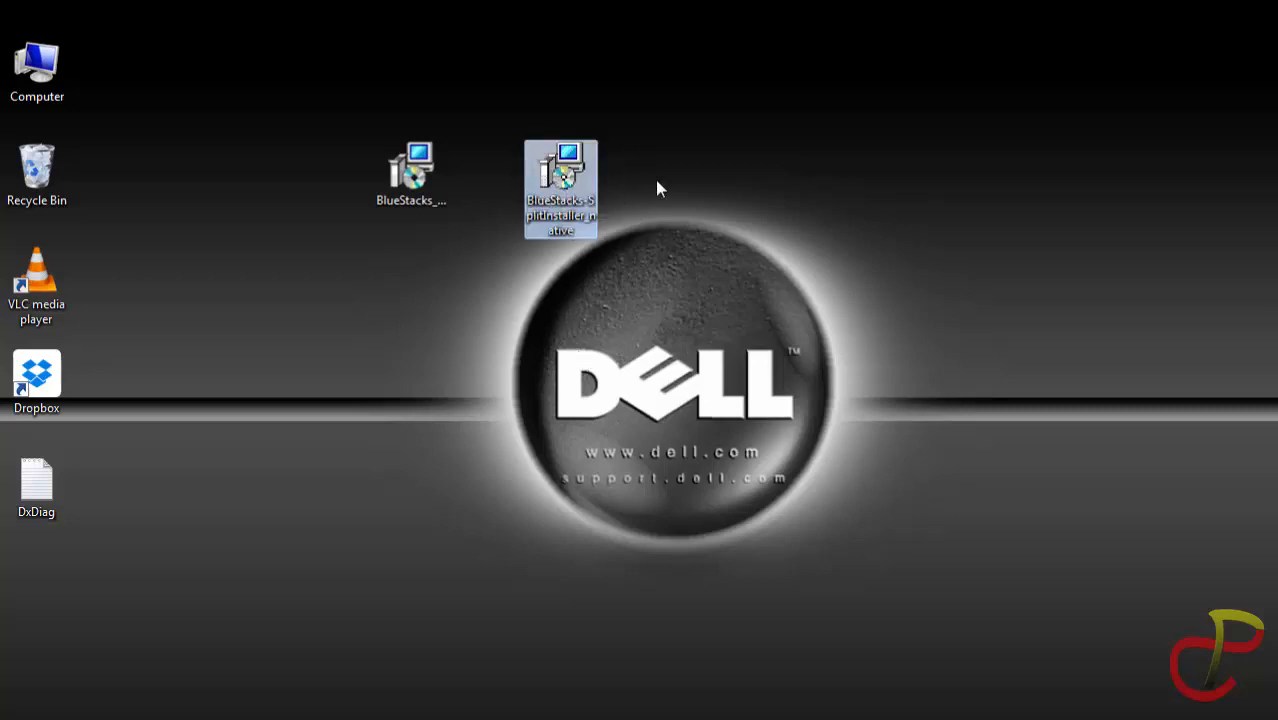
{"action": "mouse_move", "coordinate": [667, 357]}
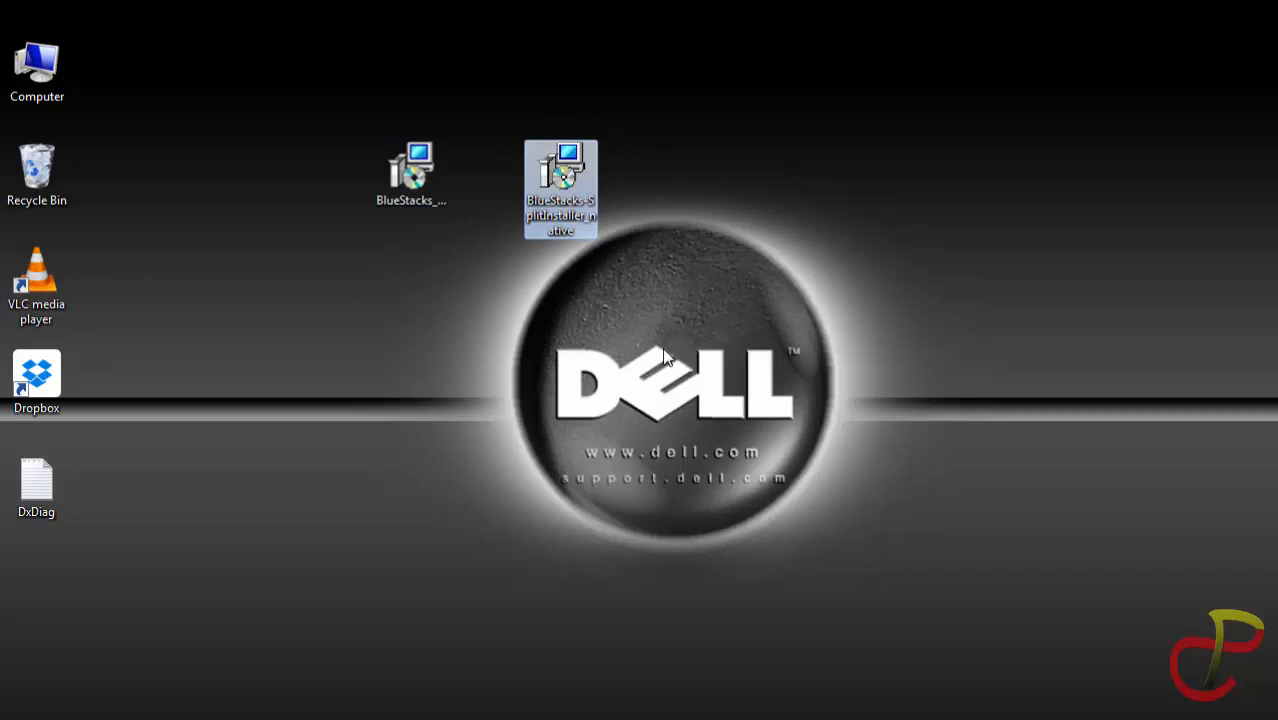
{"action": "mouse_move", "coordinate": [591, 213]}
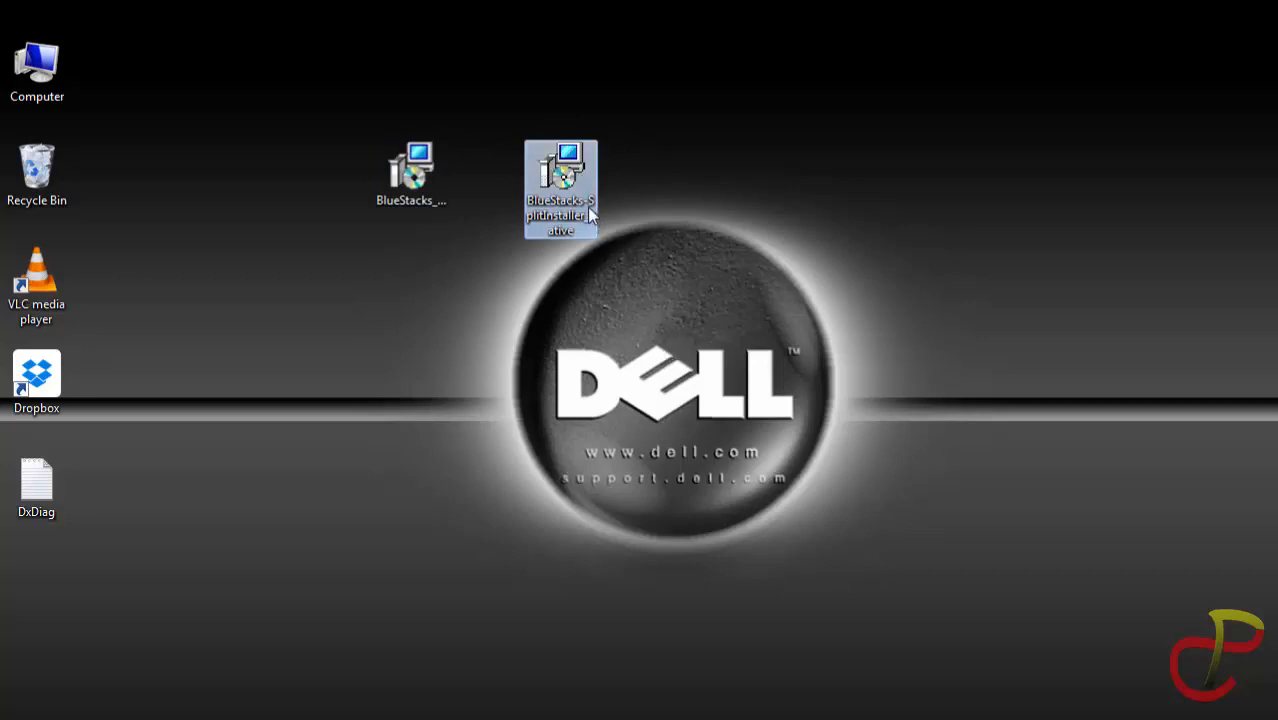
- Run BlueStacks-SplitInstaller_native to bring up the Welcome to BlueStacks screen
{"action": "double_click", "coordinate": [560, 185]}
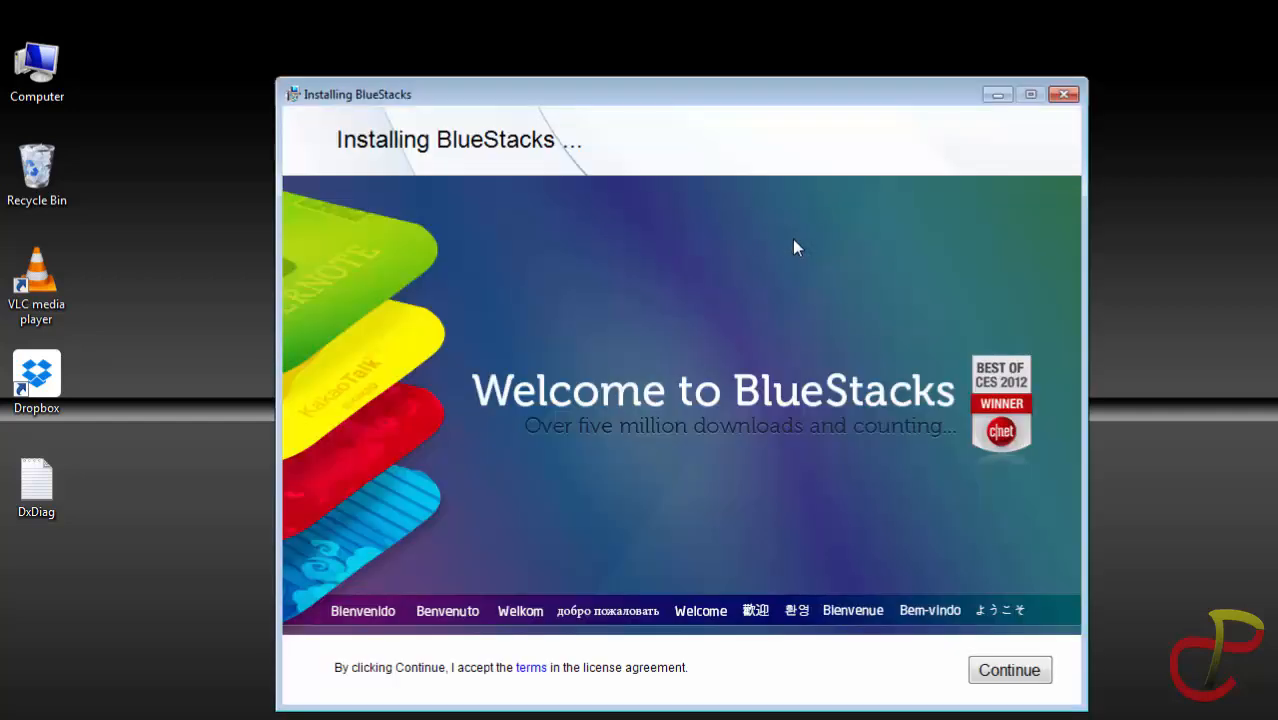
{"action": "mouse_move", "coordinate": [862, 249]}
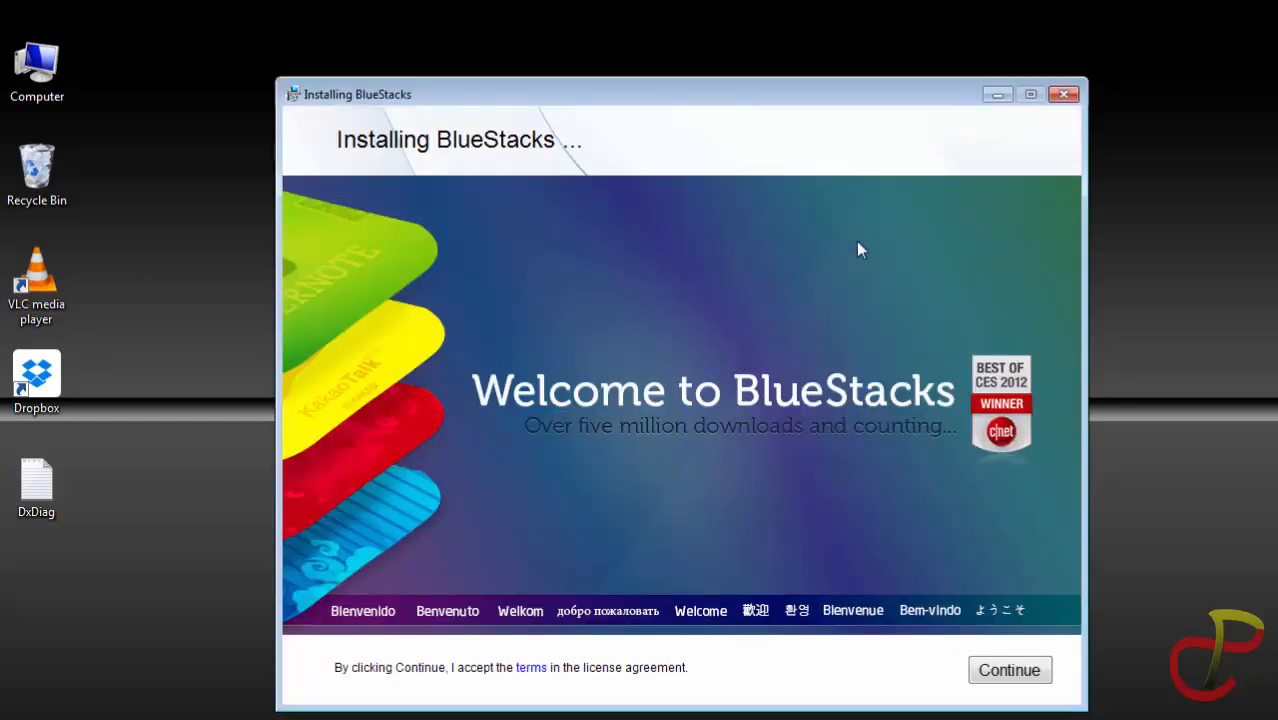
{"action": "mouse_move", "coordinate": [1009, 670]}
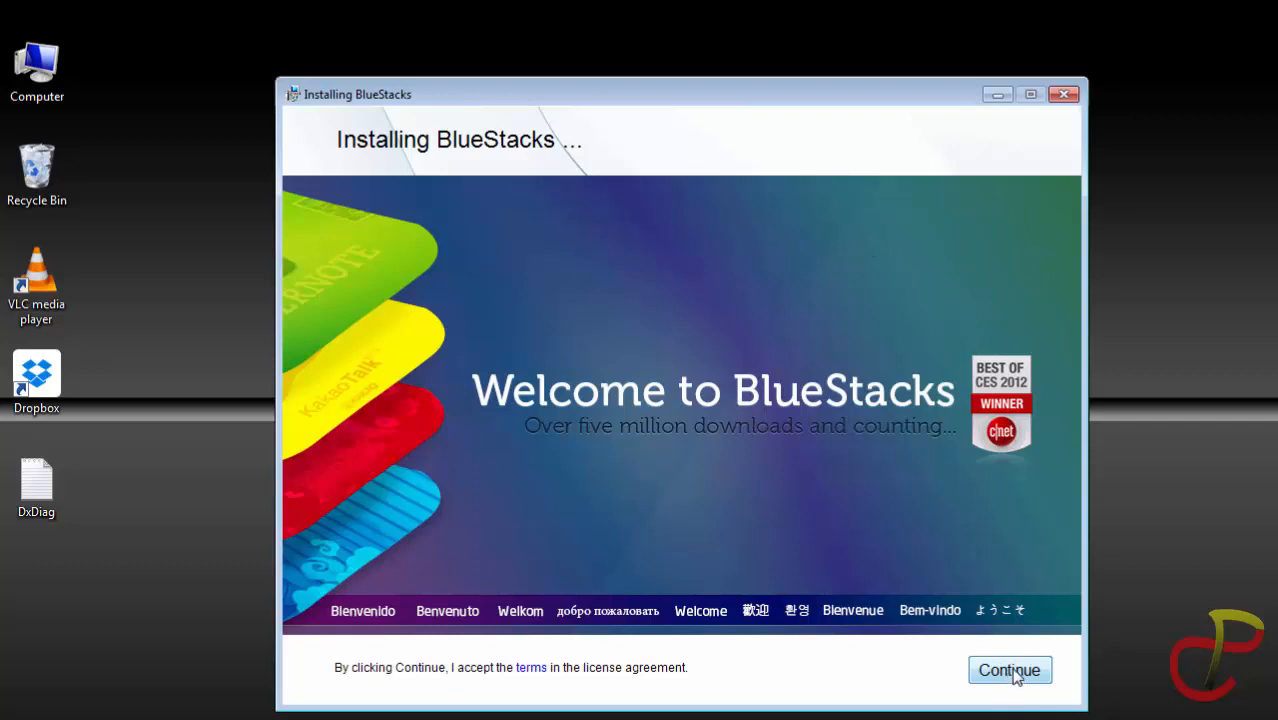
- Accept the license, keep C:\ProgramData, and install with App store access and App Notifications
{"action": "left_click", "coordinate": [1009, 670]}
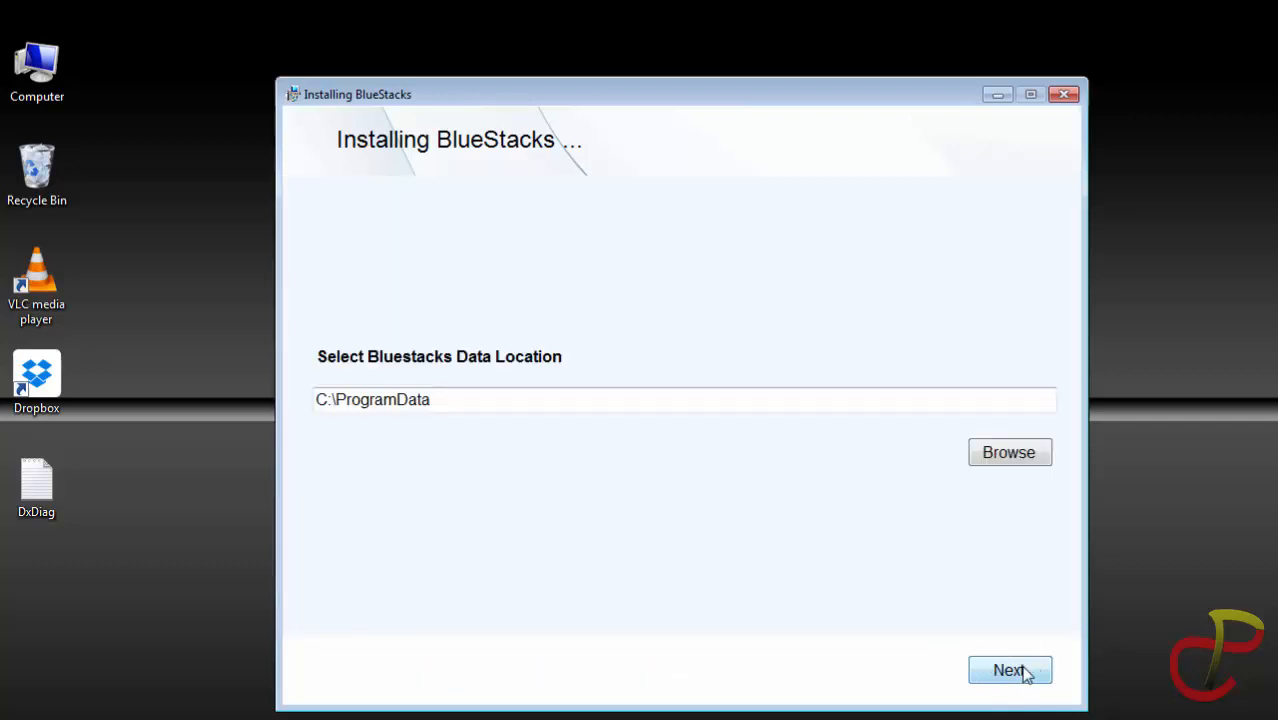
{"action": "mouse_move", "coordinate": [994, 648]}
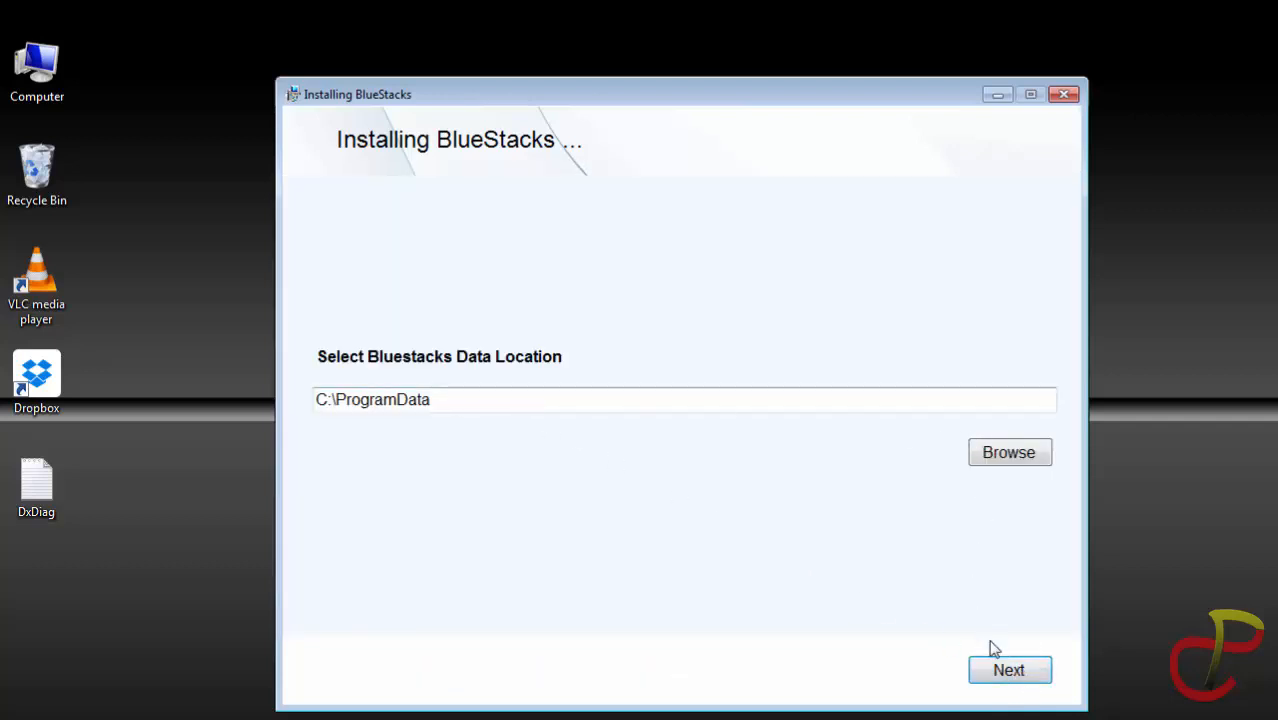
{"action": "left_click", "coordinate": [1008, 669]}
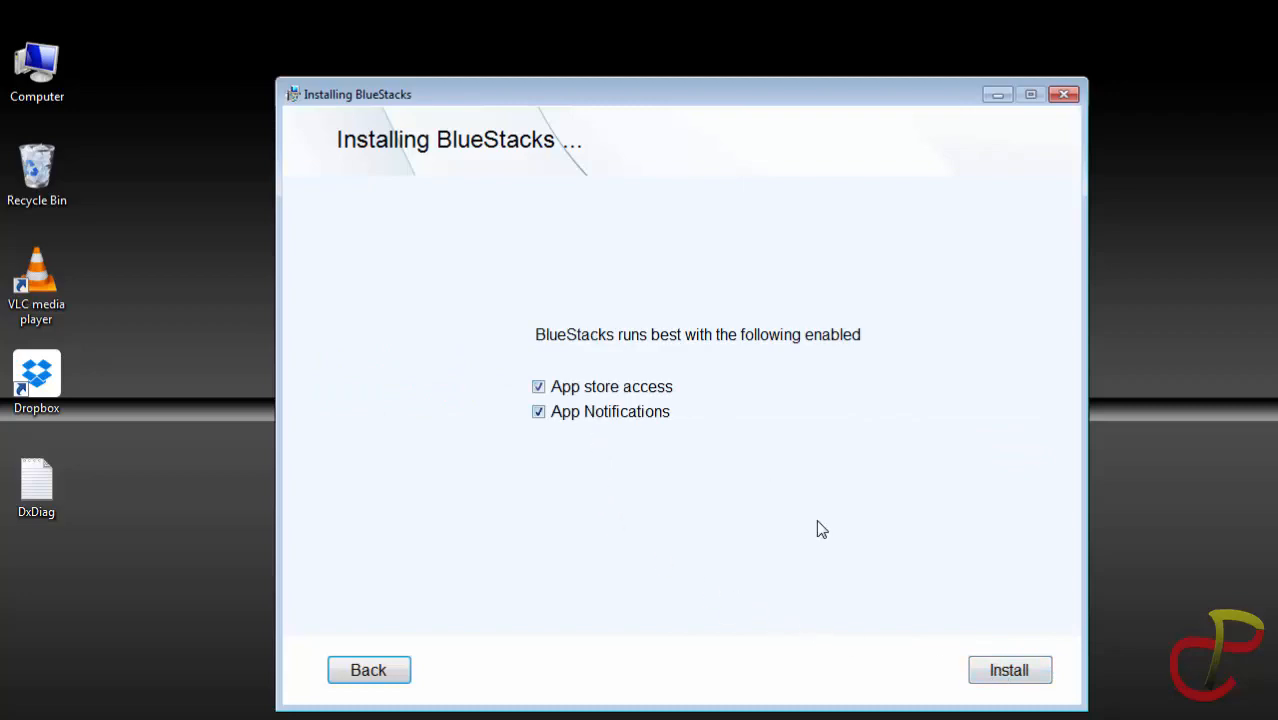
{"action": "left_click", "coordinate": [1008, 670]}
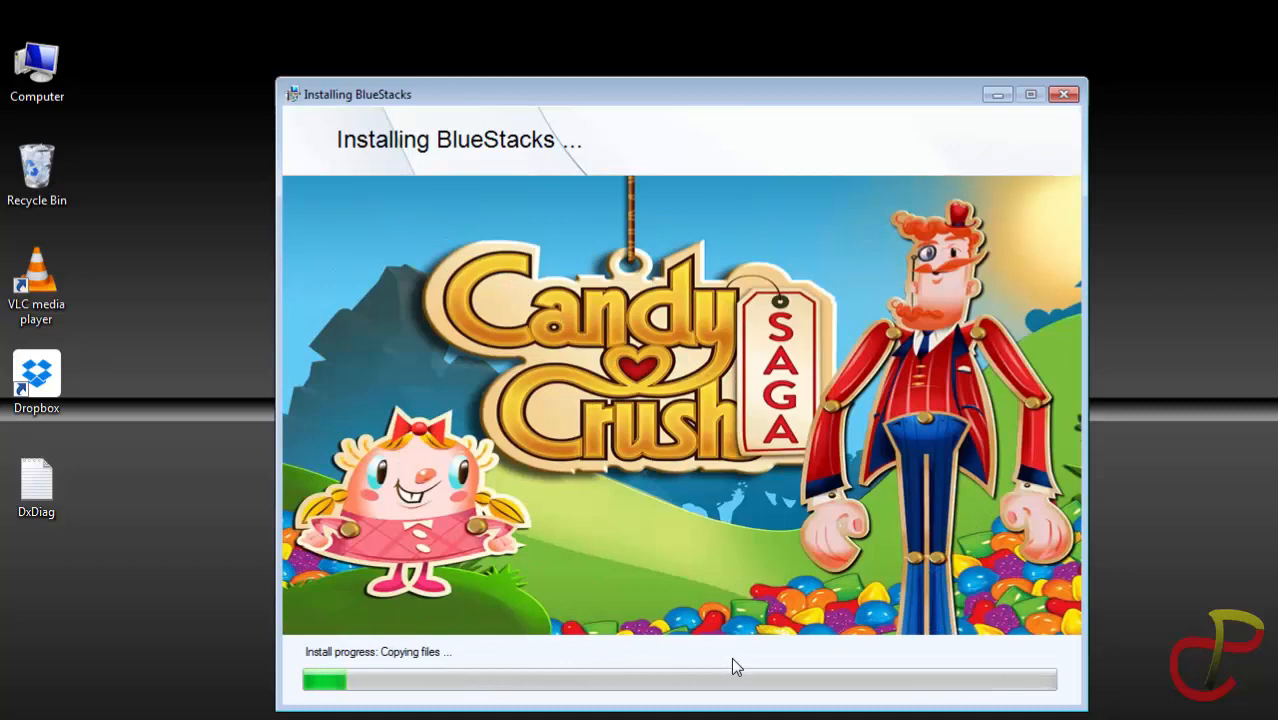
{"action": "mouse_move", "coordinate": [950, 607]}
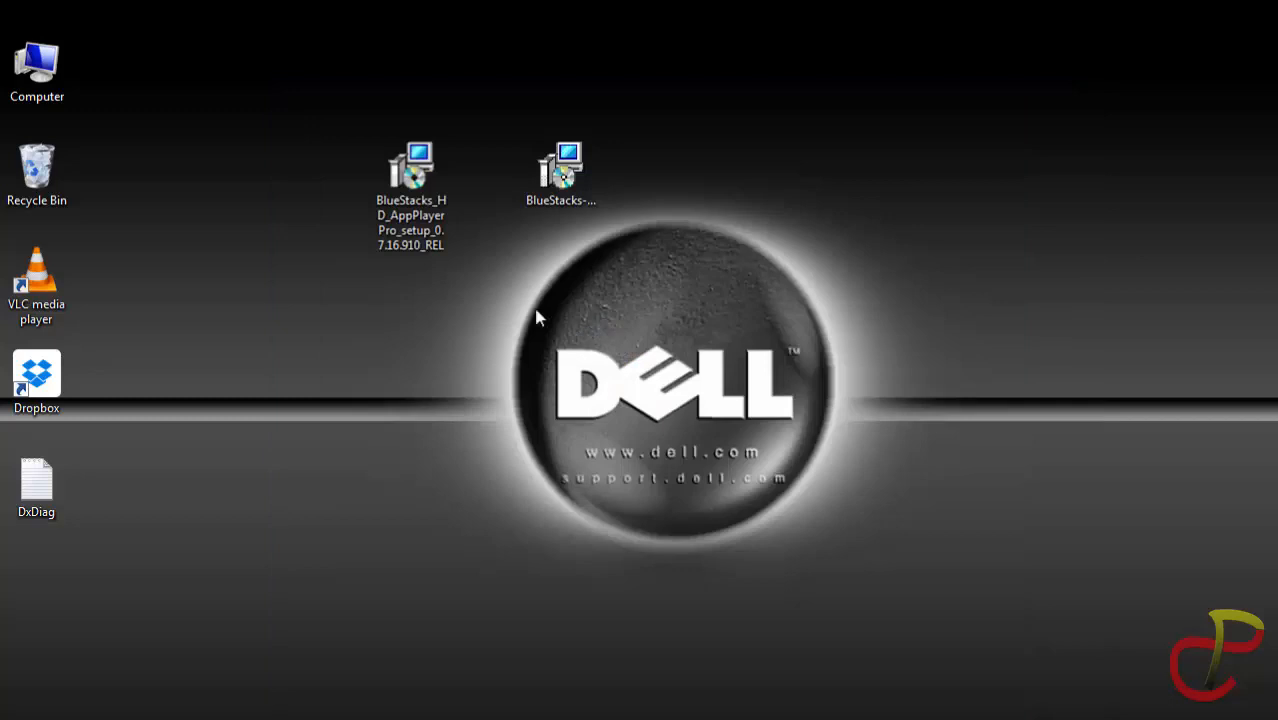
- Run BlueStacks_HD_AppPlayerPro_setup_0.7.16.910_REL from the desktop
{"action": "double_click", "coordinate": [410, 170]}
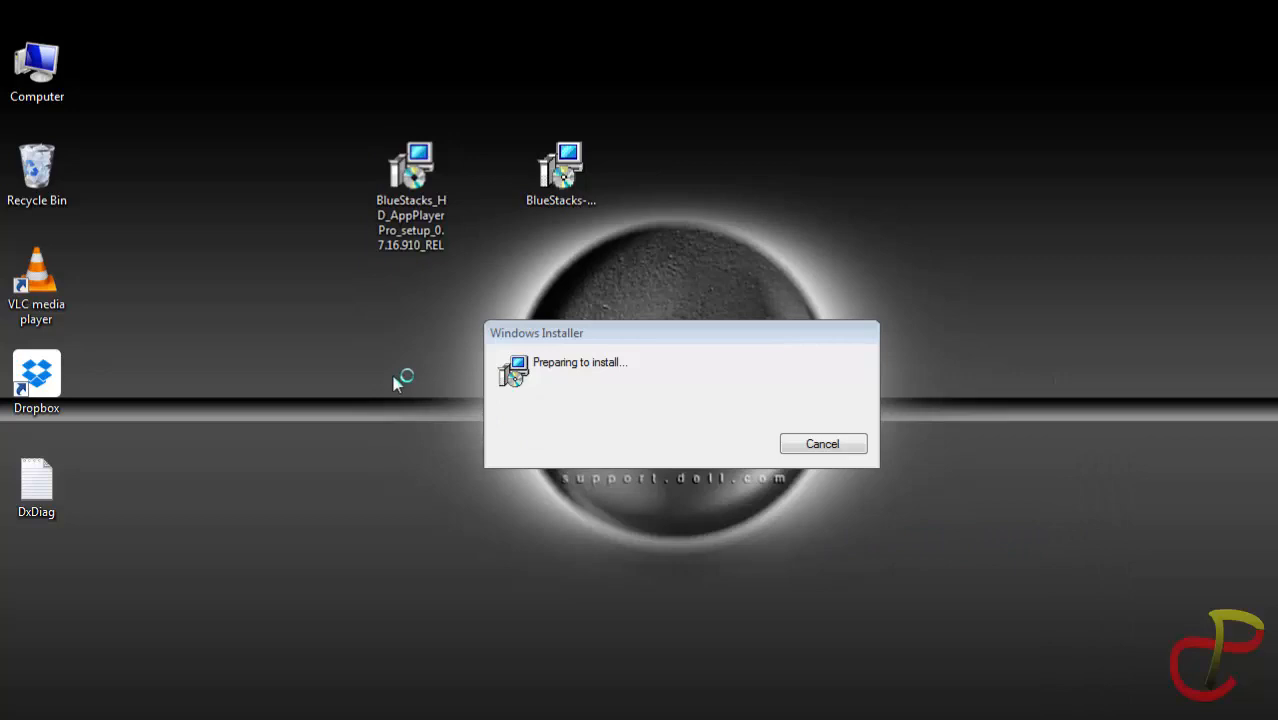
{"action": "mouse_move", "coordinate": [437, 376]}
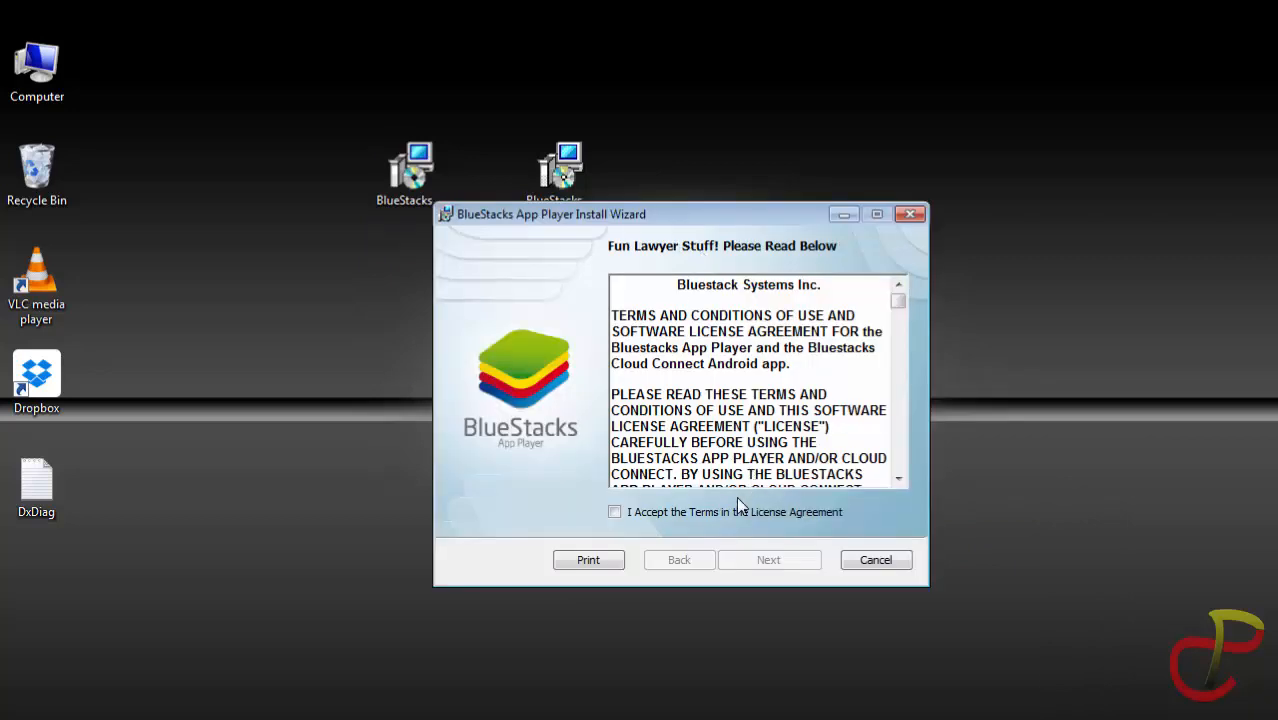
- Accept the license terms and install with app store access and notifications enabled
{"action": "left_click", "coordinate": [614, 511]}
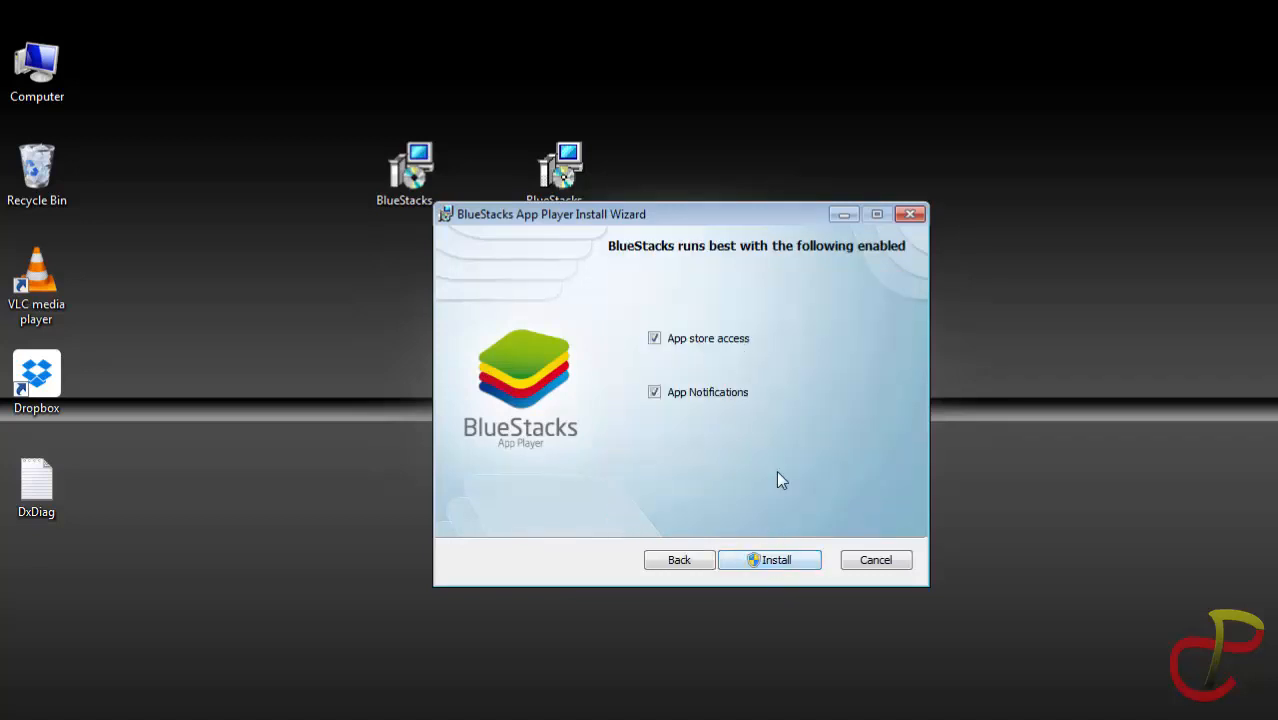
{"action": "left_click", "coordinate": [769, 559]}
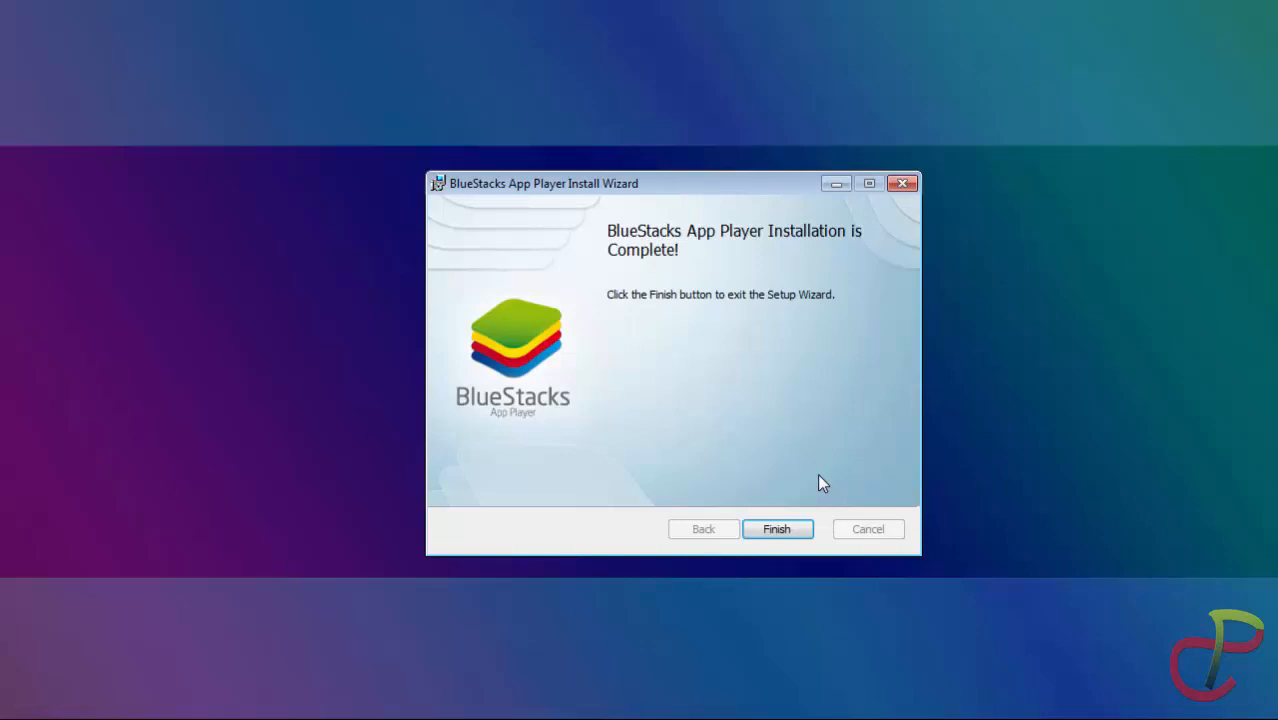
{"action": "mouse_move", "coordinate": [754, 399]}
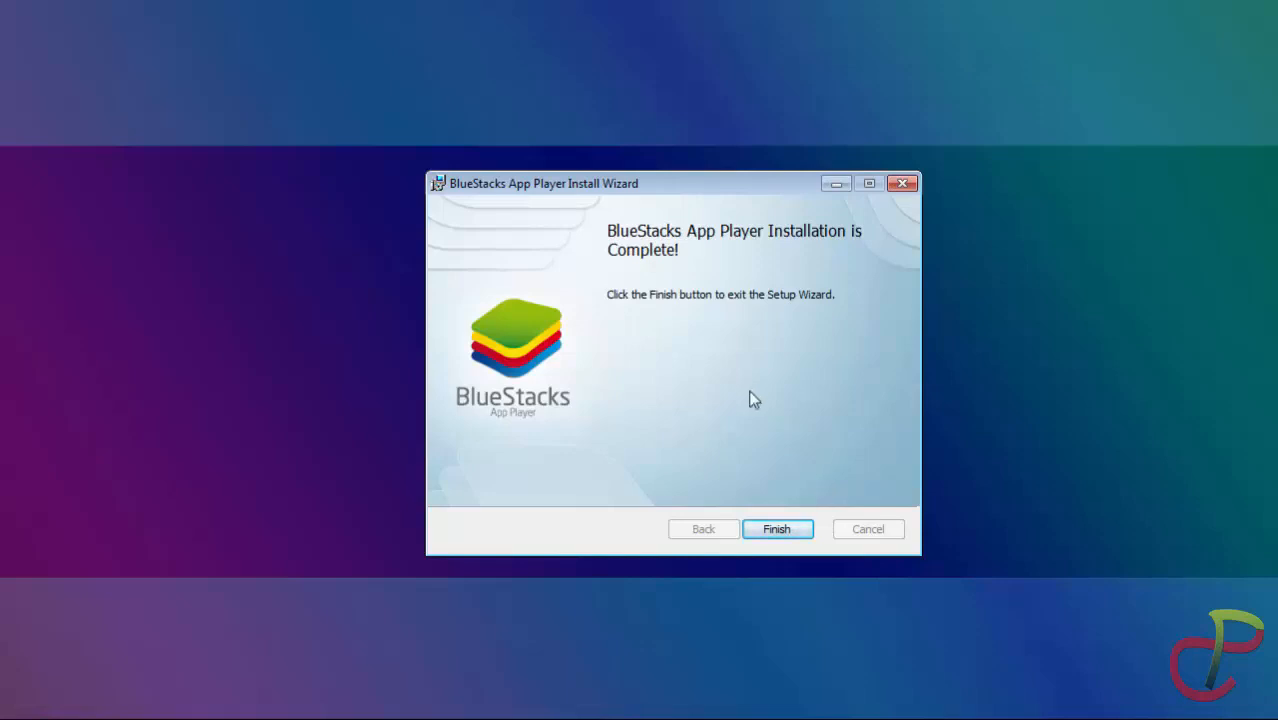
- Finish the Install Wizard so BlueStacks App Player launches to its loading screen
{"action": "left_click", "coordinate": [777, 529]}
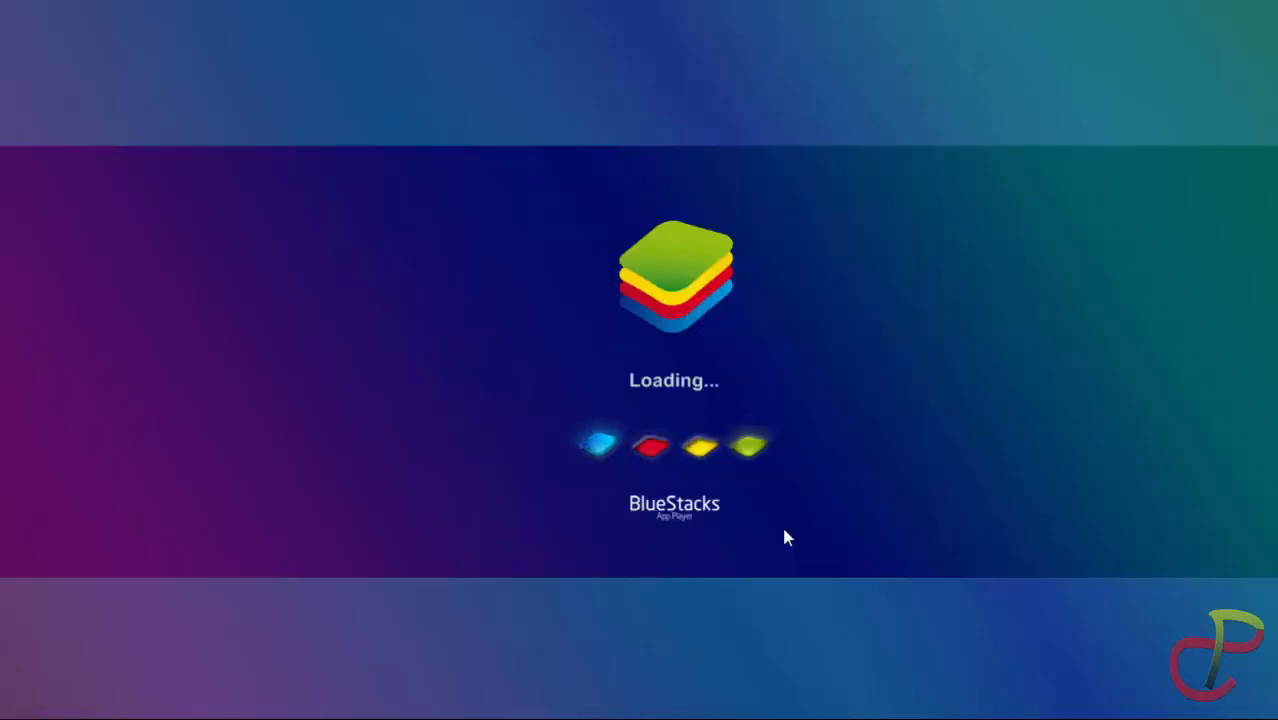